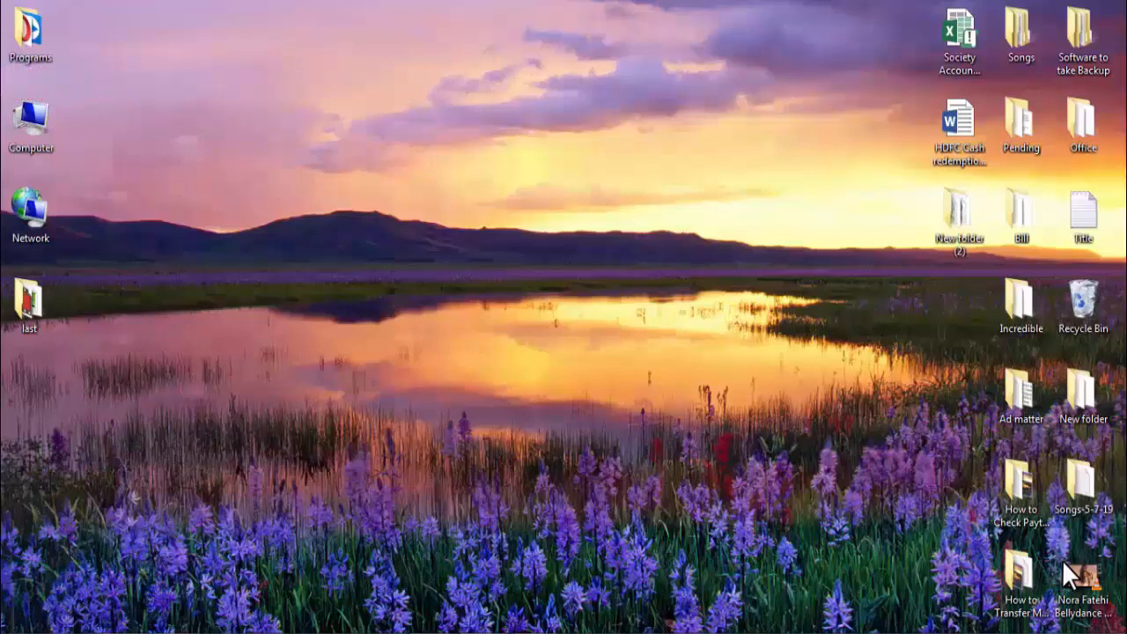
{"action": "mouse_move", "coordinate": [903, 506]}
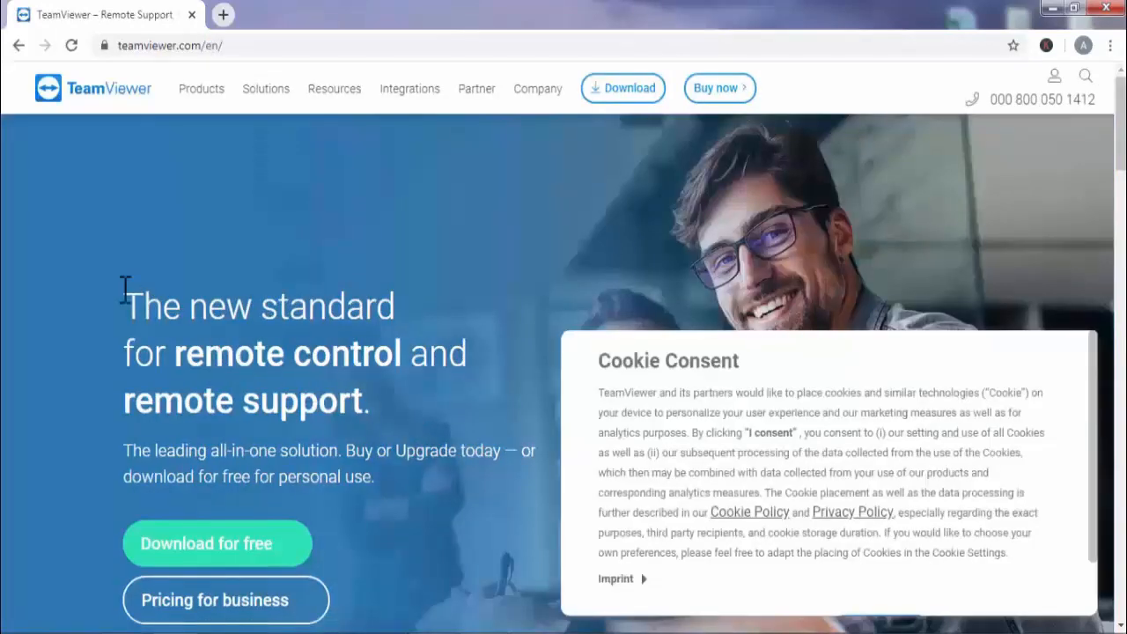
{"action": "mouse_move", "coordinate": [88, 515]}
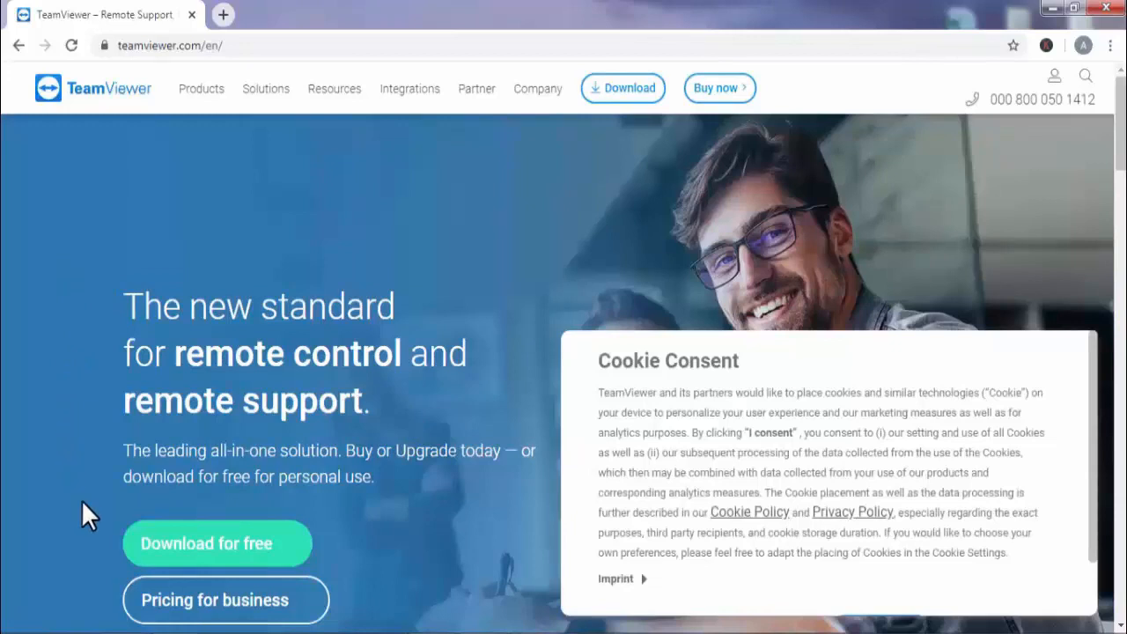
{"action": "mouse_move", "coordinate": [94, 500]}
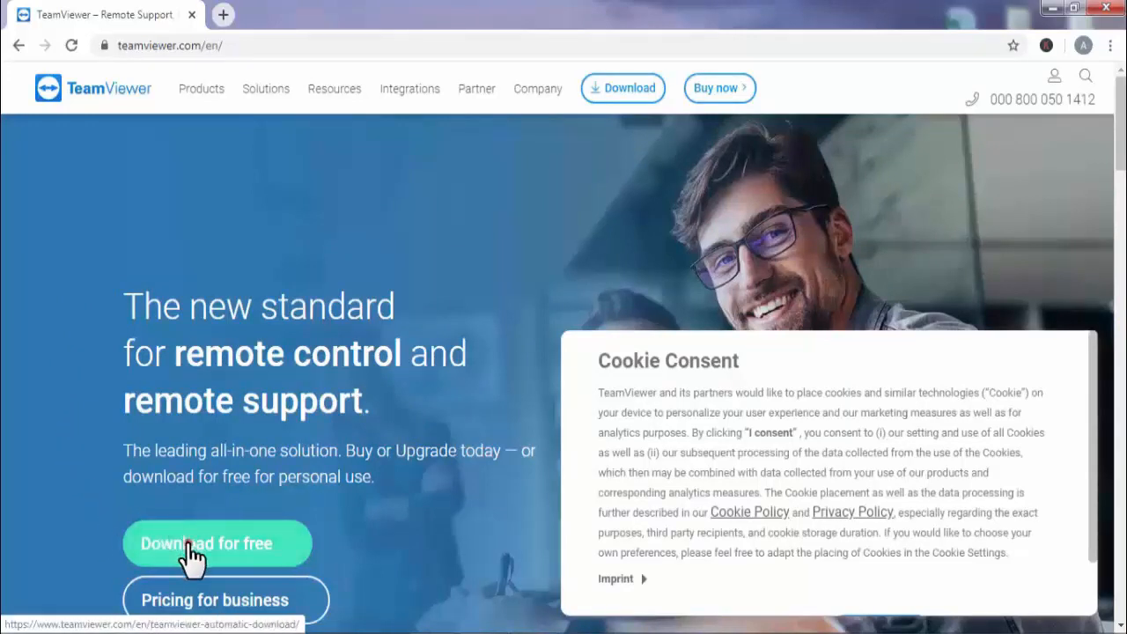
Step: Download the TeamViewer setup .exe via 'Download for free' on teamviewer.com
{"action": "left_click", "coordinate": [216, 543]}
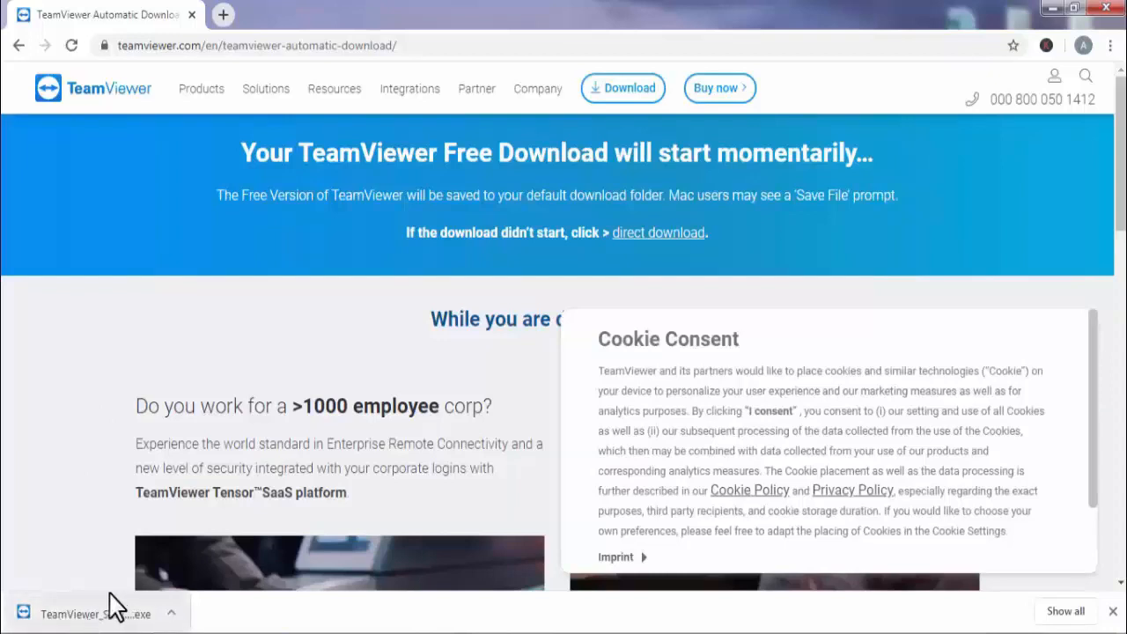
{"action": "mouse_move", "coordinate": [131, 607]}
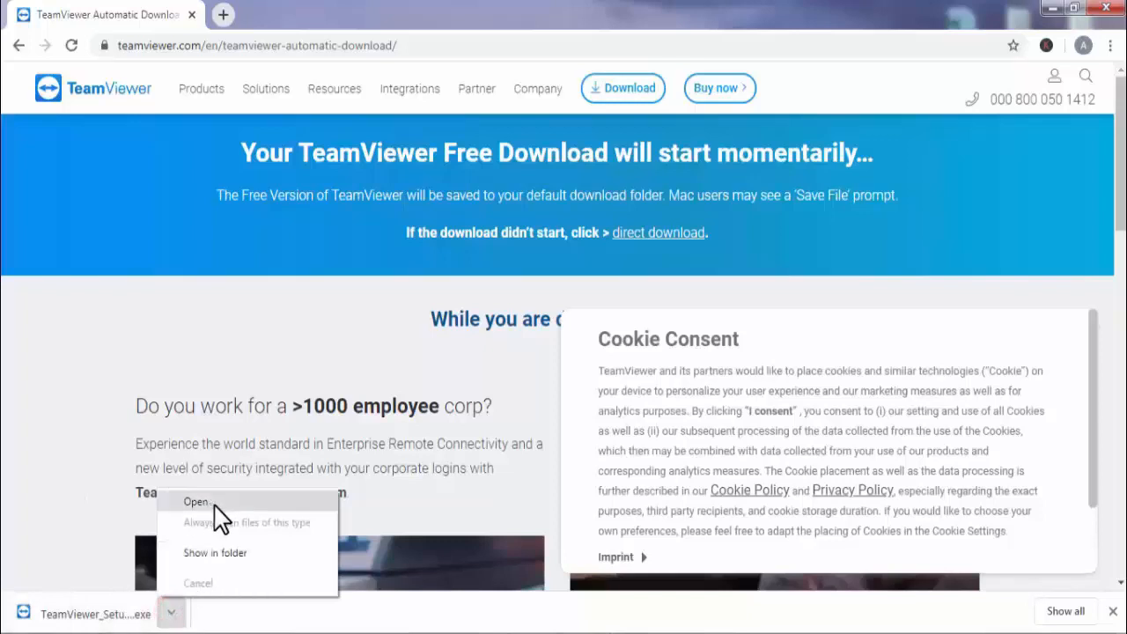
Step: Run the TeamViewer setup and install it with default settings for personal use
{"action": "left_click", "coordinate": [195, 502]}
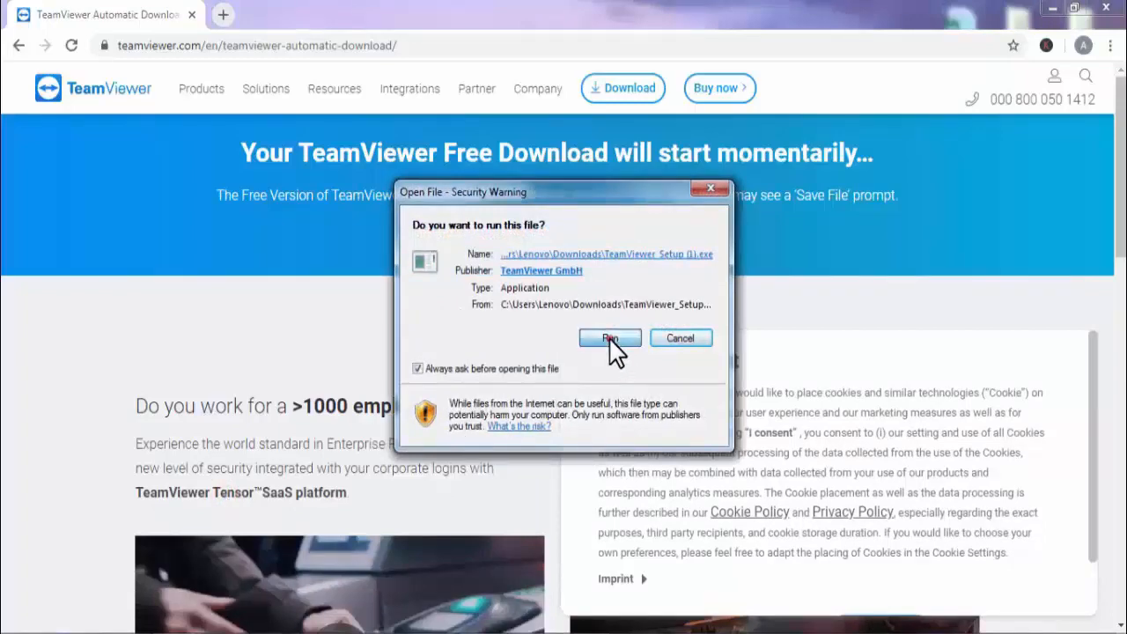
{"action": "left_click", "coordinate": [610, 338]}
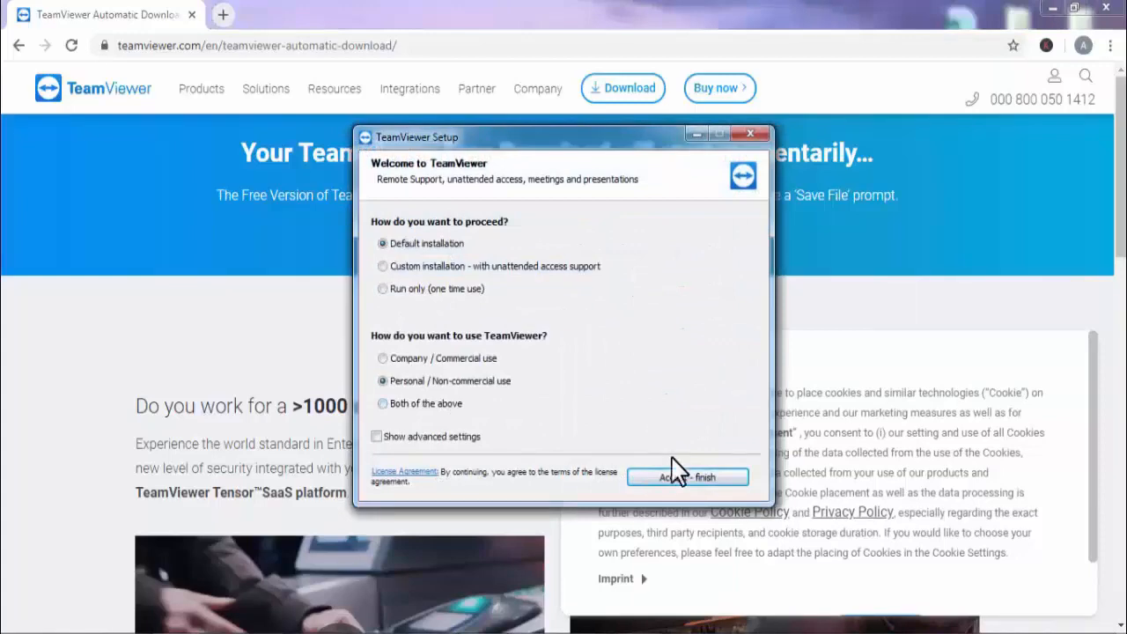
{"action": "left_click", "coordinate": [688, 476]}
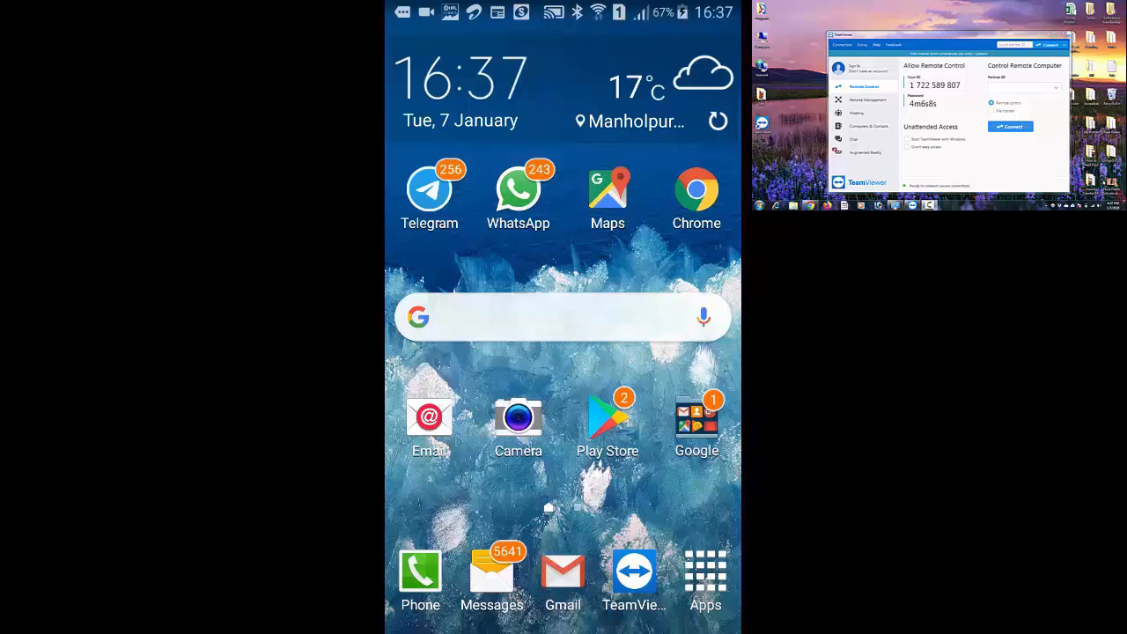
Step: Search Play Store for 'teamviewer' and open the installed TeamViewer for Remote Control app
{"action": "left_click", "coordinate": [607, 417]}
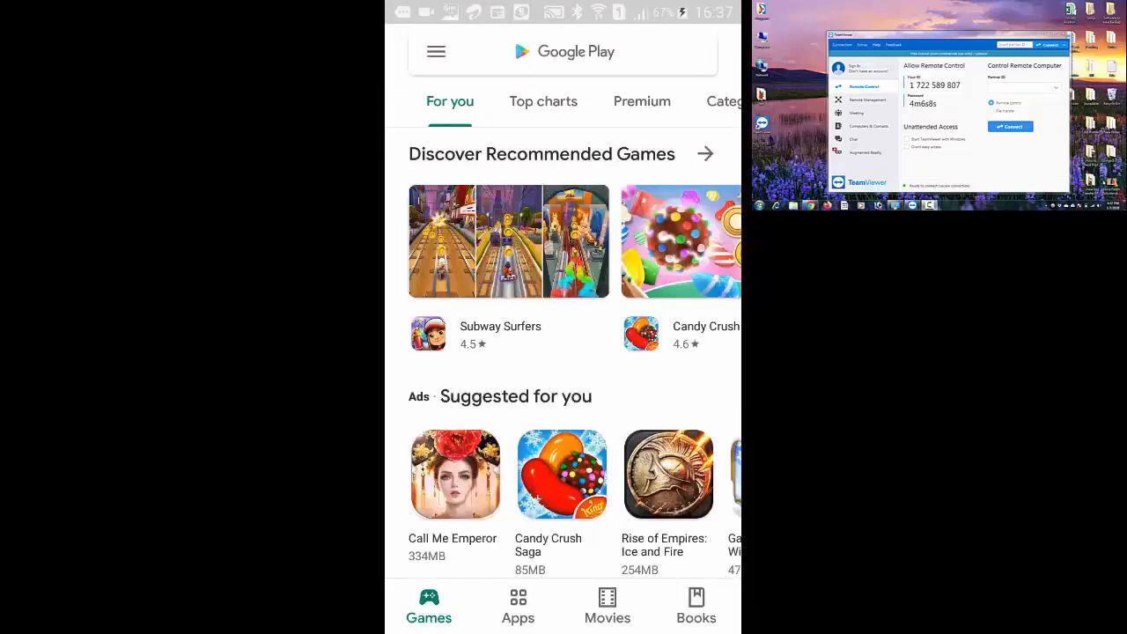
{"action": "left_click", "coordinate": [564, 51]}
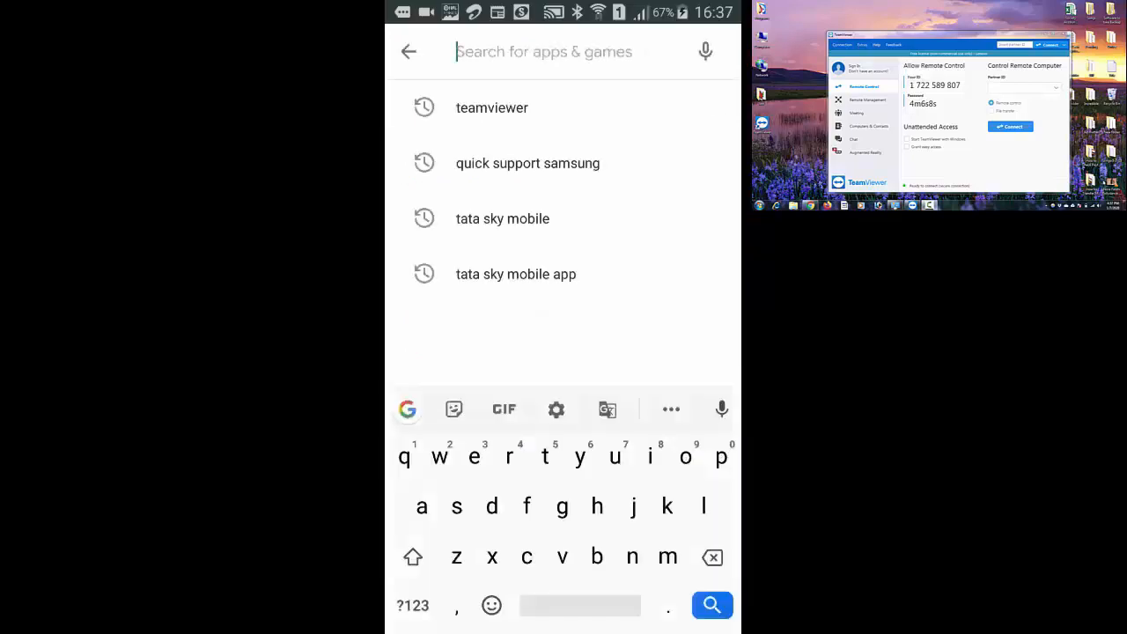
{"action": "left_click", "coordinate": [493, 107]}
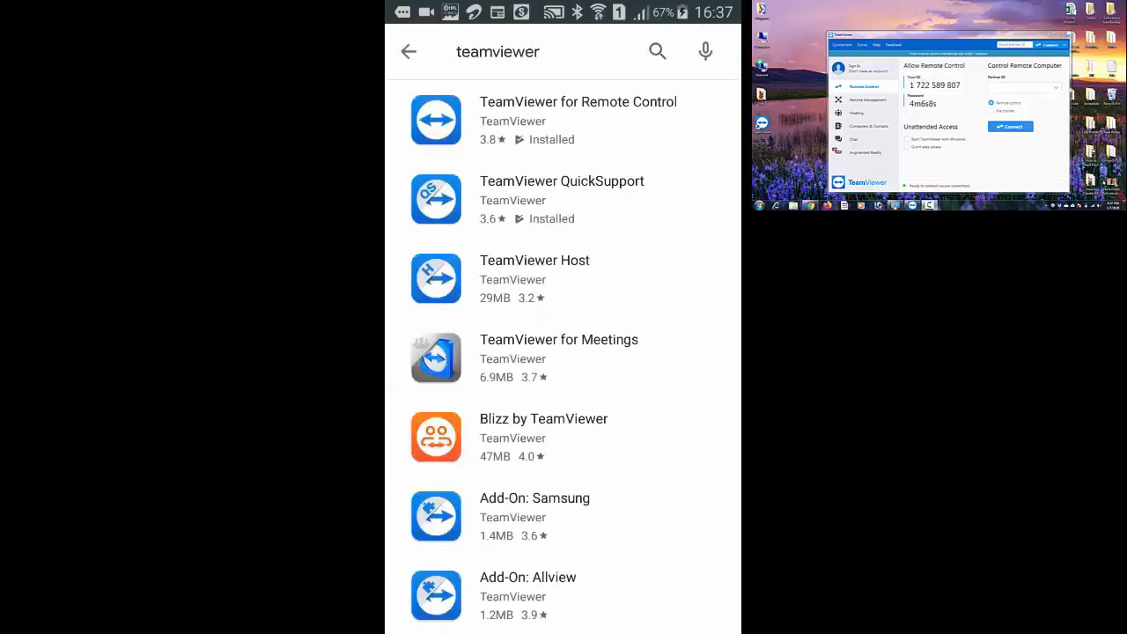
{"action": "left_click", "coordinate": [578, 120]}
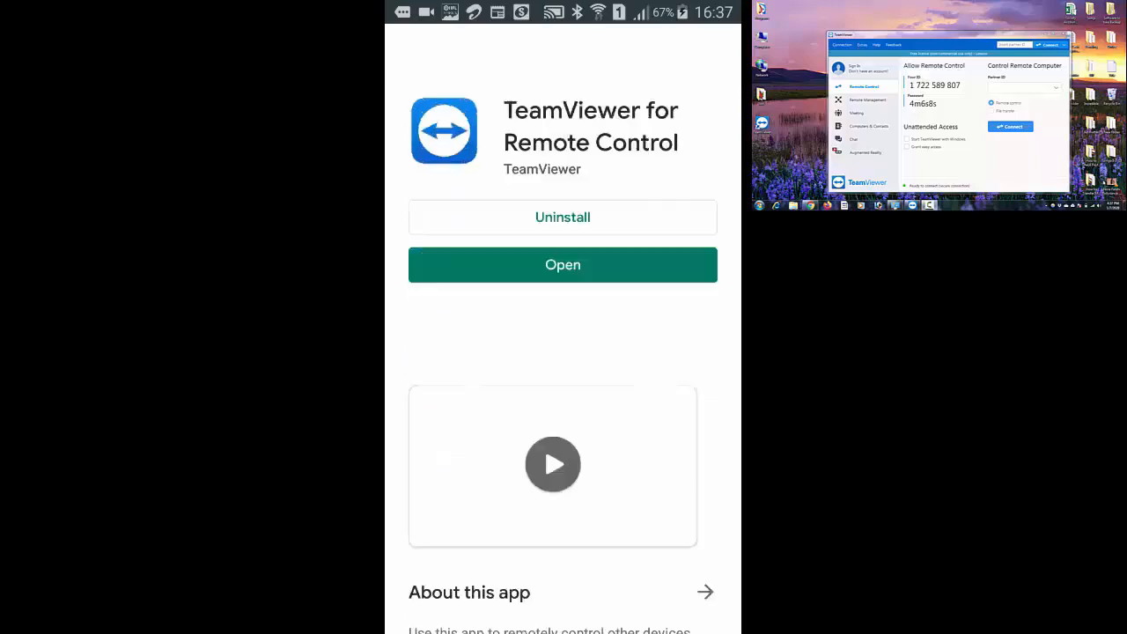
{"action": "scroll", "scroll_direction": "down", "scroll_amount": 3}
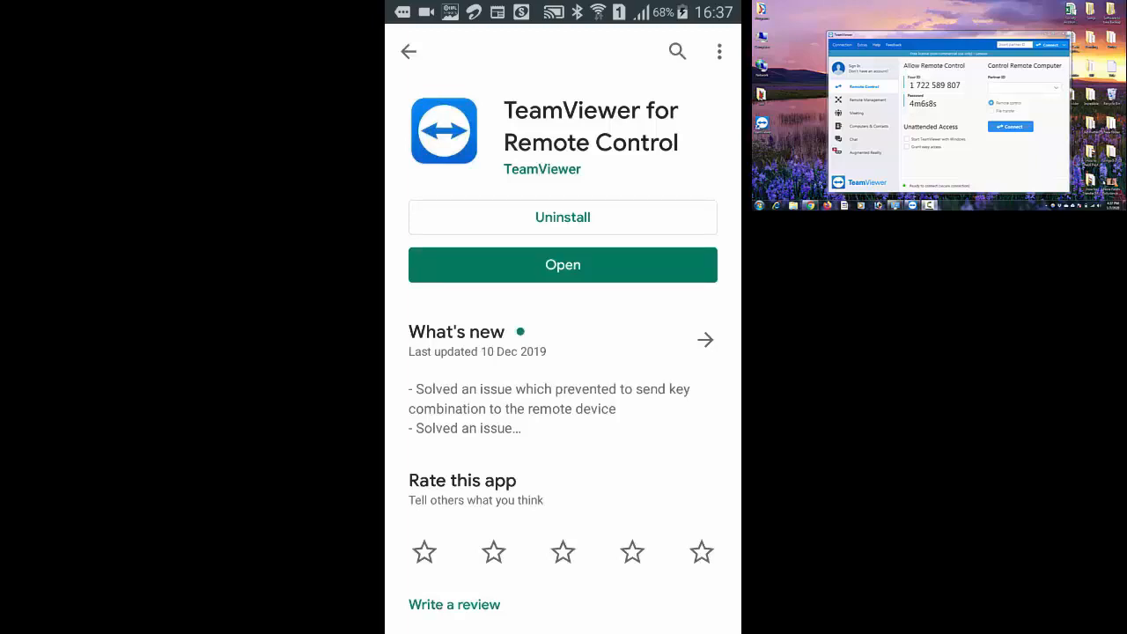
{"action": "left_click", "coordinate": [563, 264]}
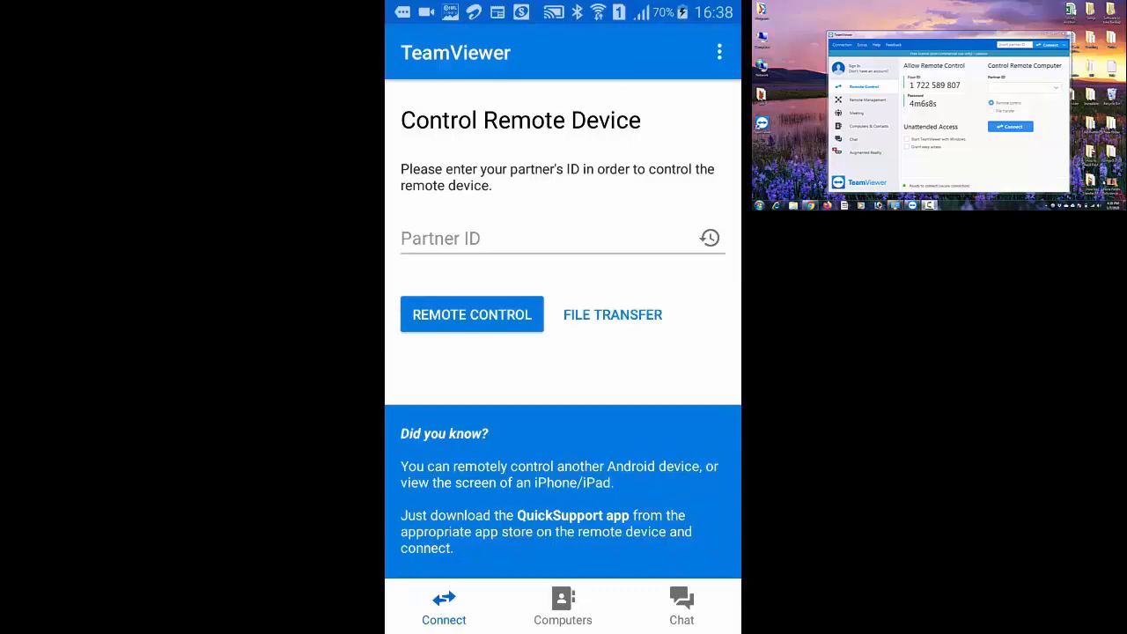
Step: Enter the PC's partner ID and password to start a TeamViewer remote control session
{"action": "left_click", "coordinate": [562, 239]}
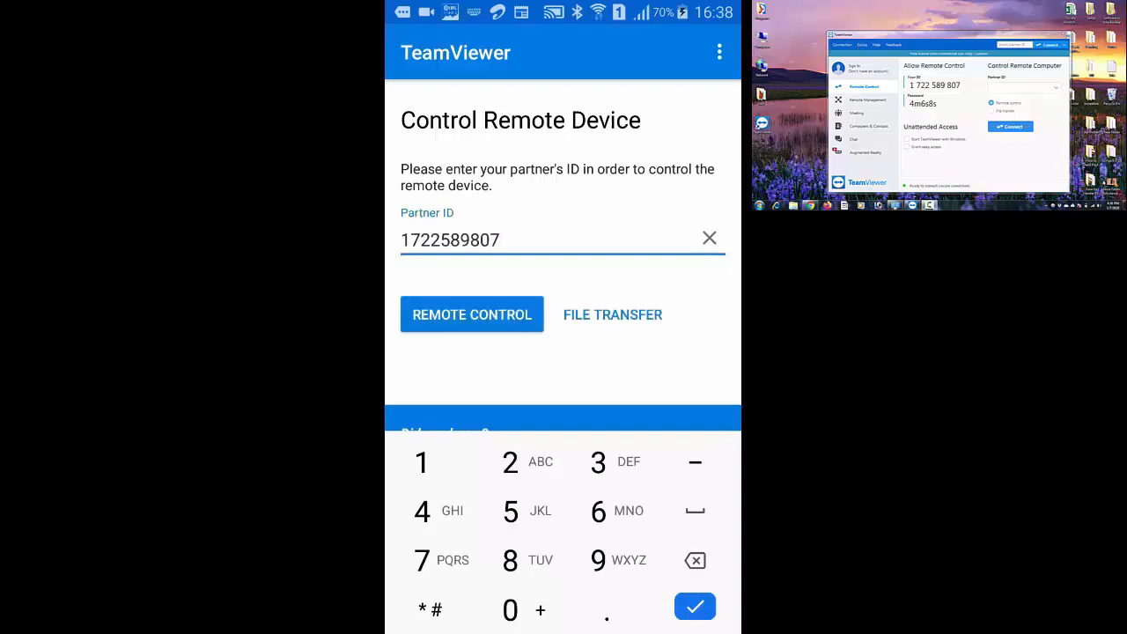
{"action": "left_click", "coordinate": [472, 315]}
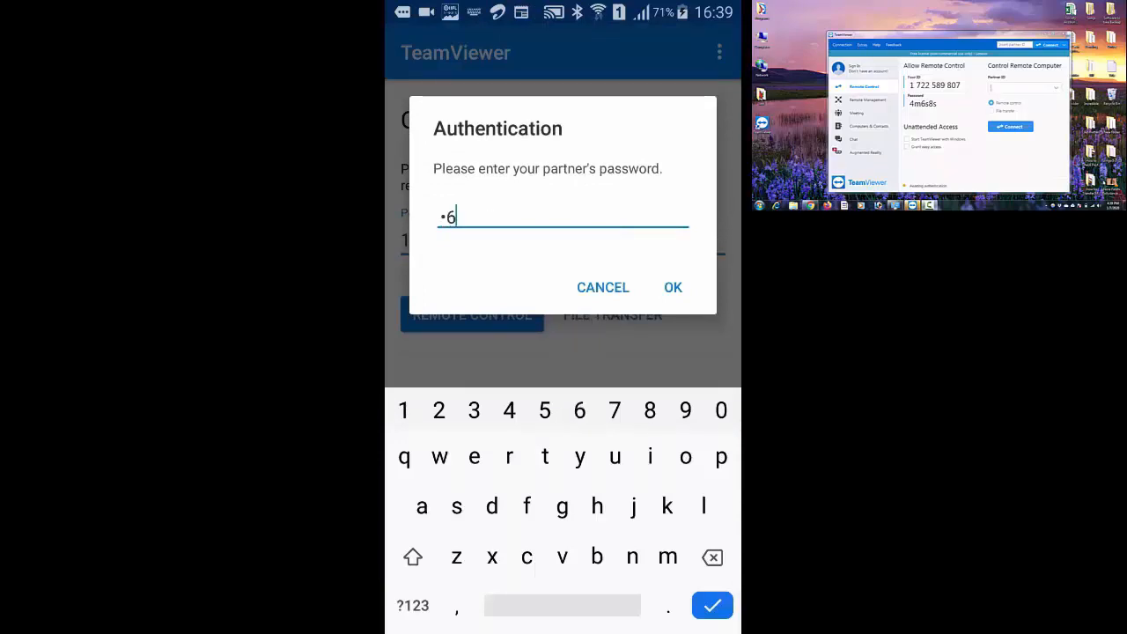
{"action": "left_click", "coordinate": [667, 556]}
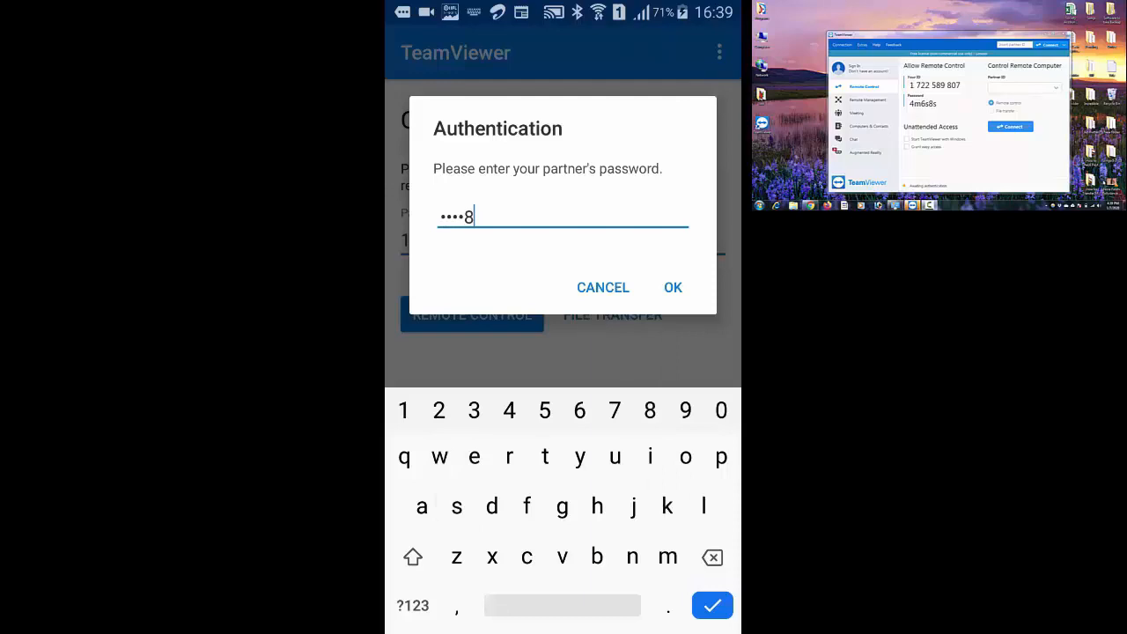
{"action": "type", "text": "8"}
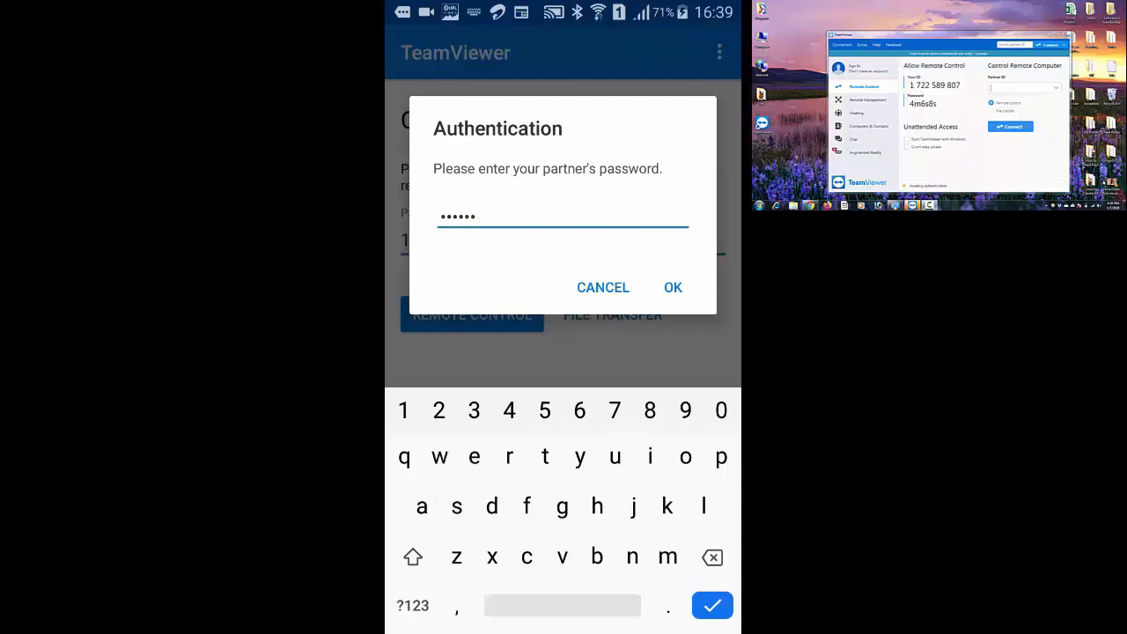
{"action": "left_click", "coordinate": [673, 287]}
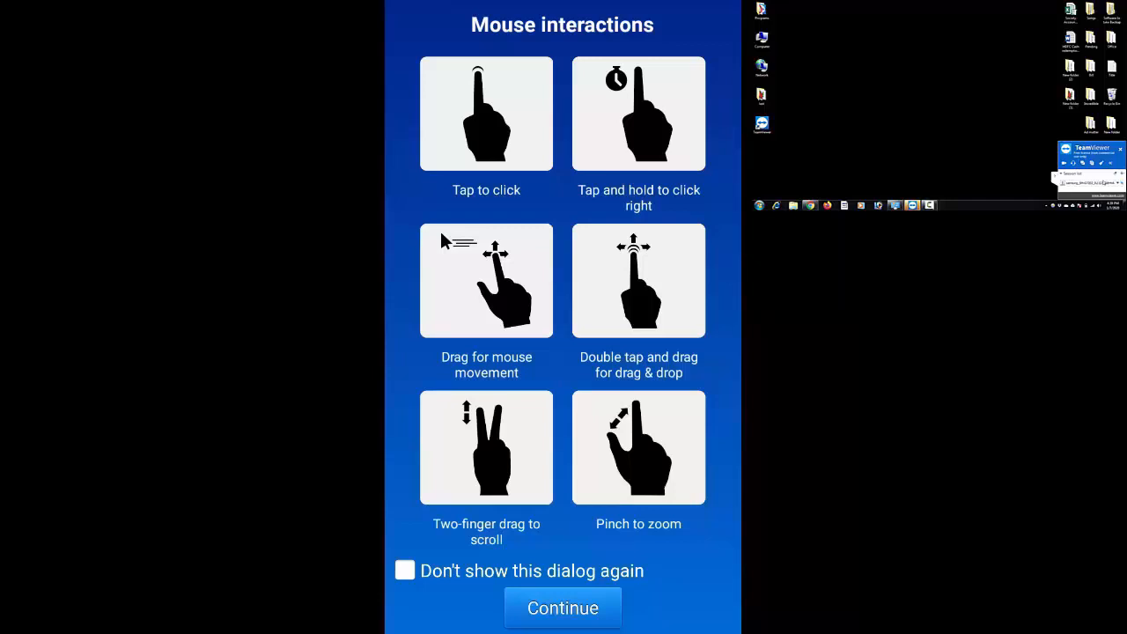
Step: Dismiss the gesture guide and TeamViewer session panel, then open and close Computer
{"action": "left_click", "coordinate": [563, 608]}
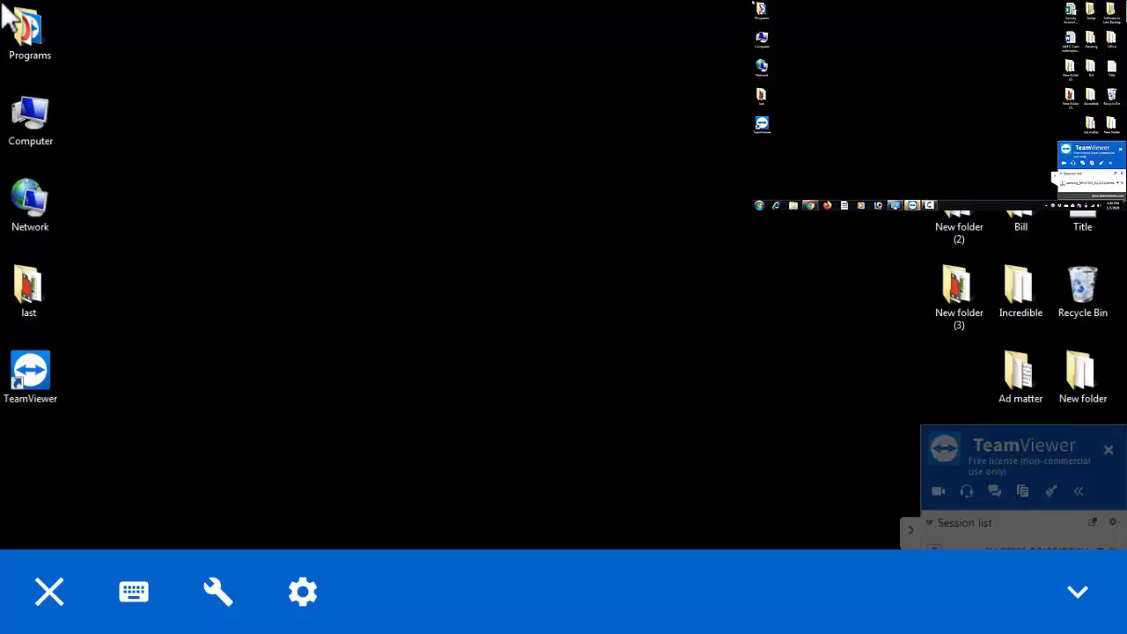
{"action": "left_click", "coordinate": [1077, 592]}
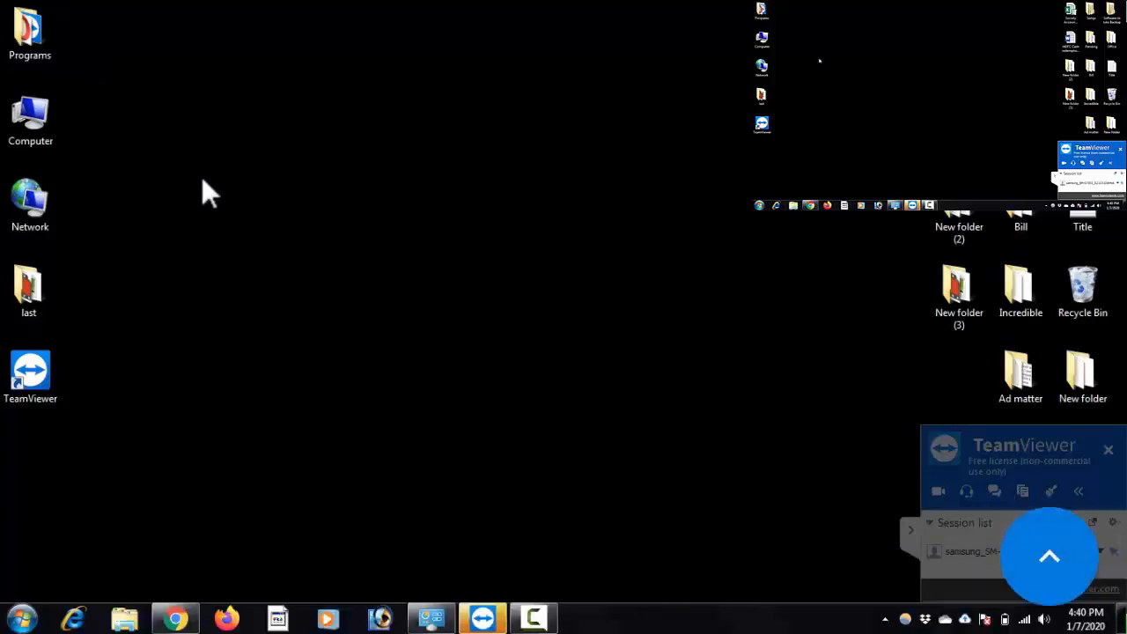
{"action": "mouse_move", "coordinate": [885, 546]}
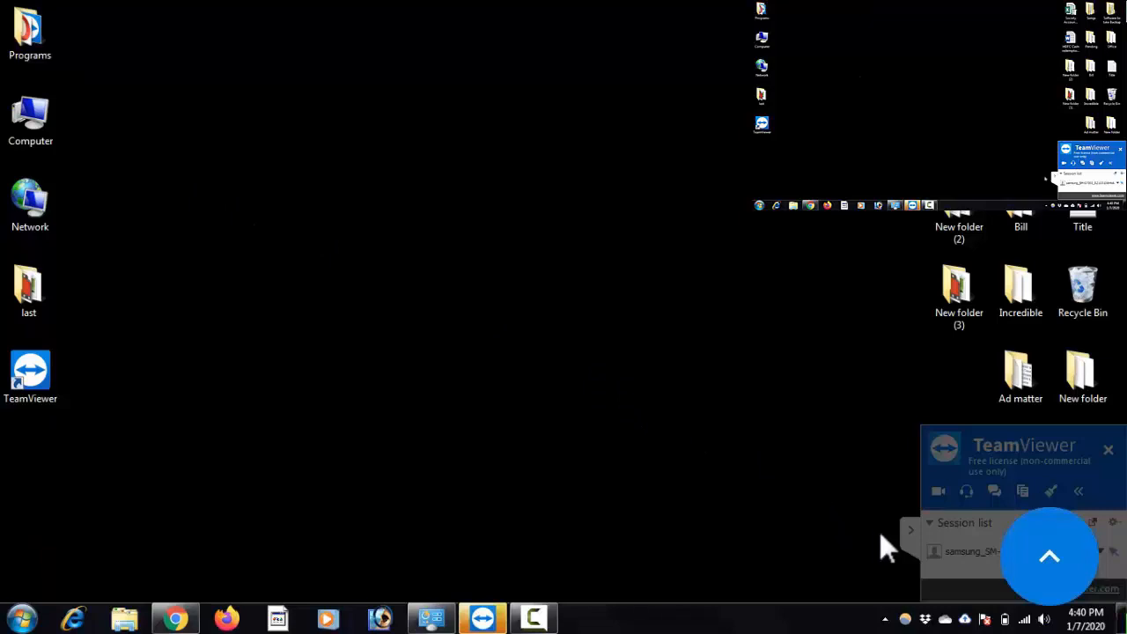
{"action": "mouse_move", "coordinate": [912, 537]}
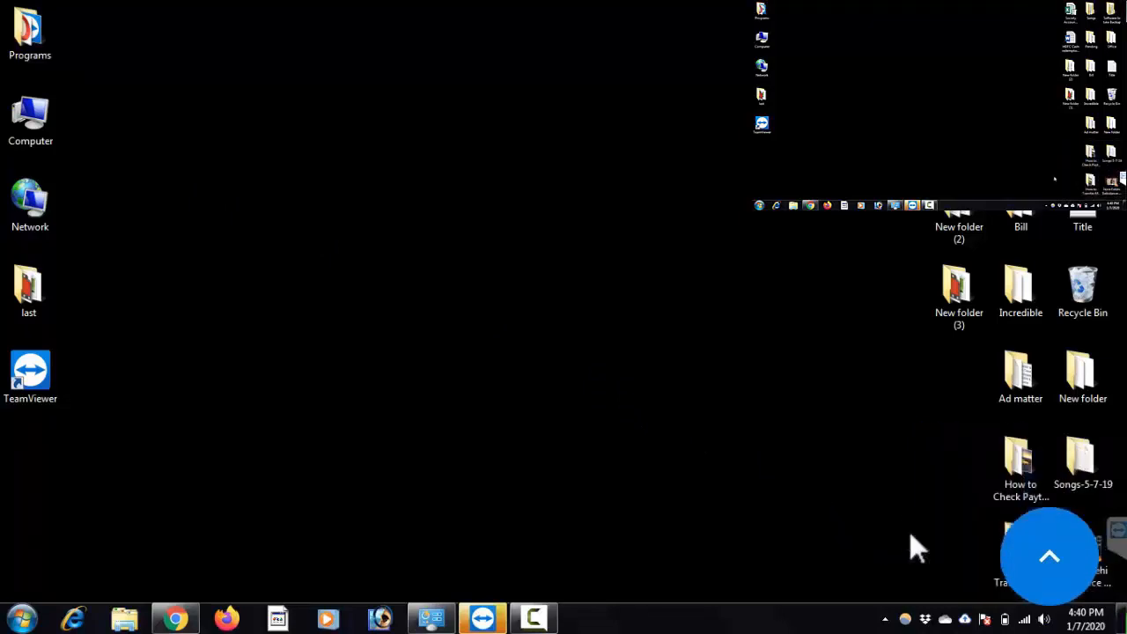
{"action": "mouse_move", "coordinate": [378, 354]}
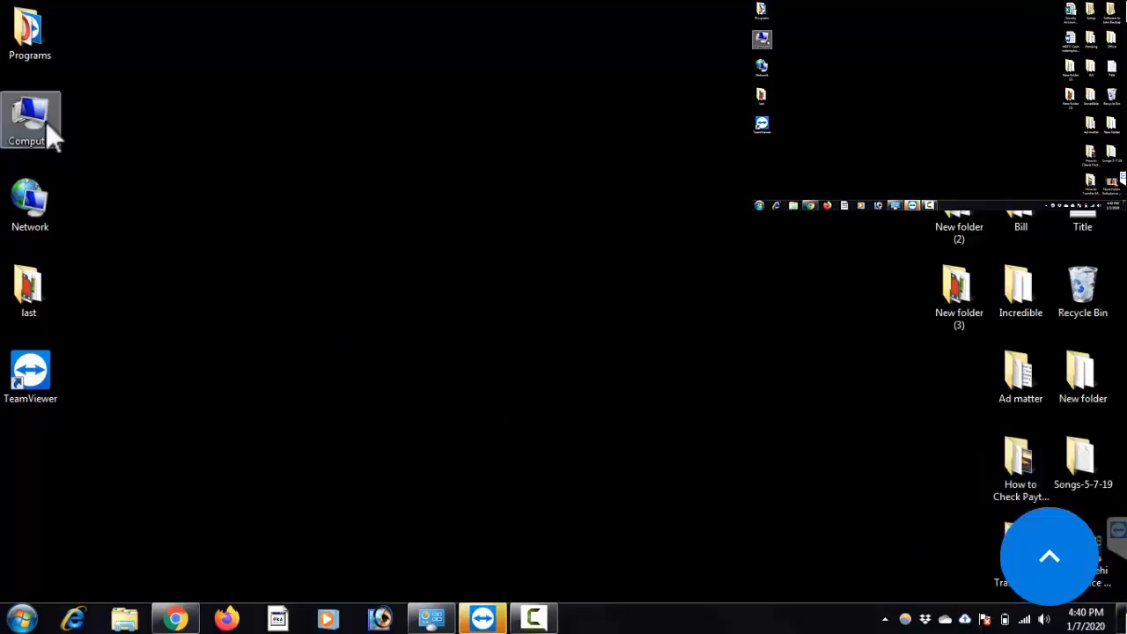
{"action": "double_click", "coordinate": [30, 114]}
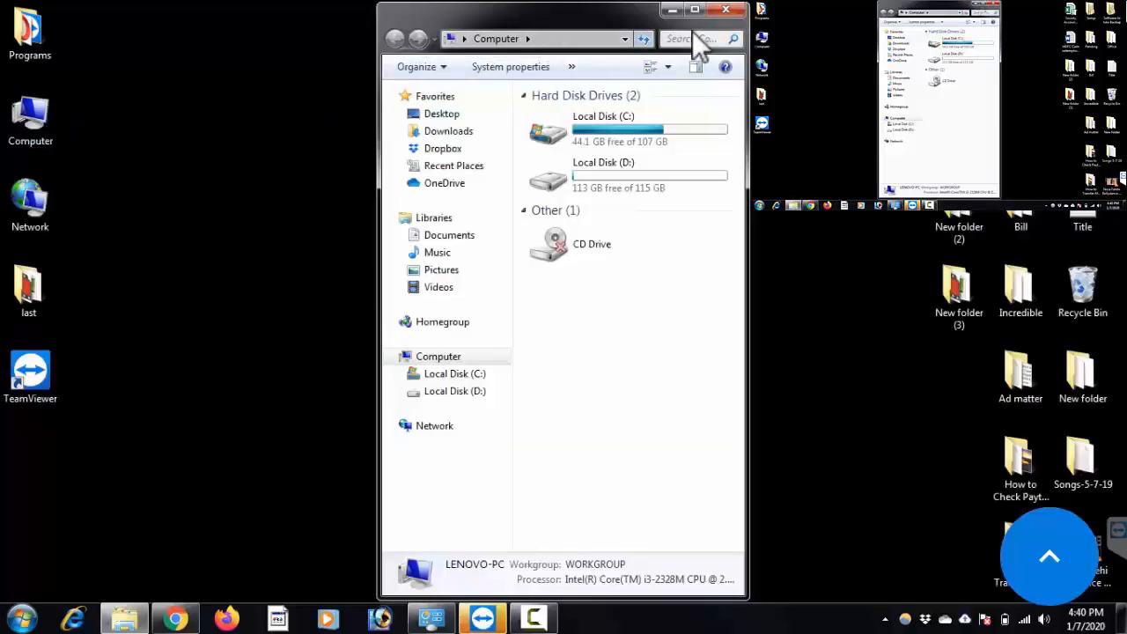
{"action": "left_click", "coordinate": [725, 10]}
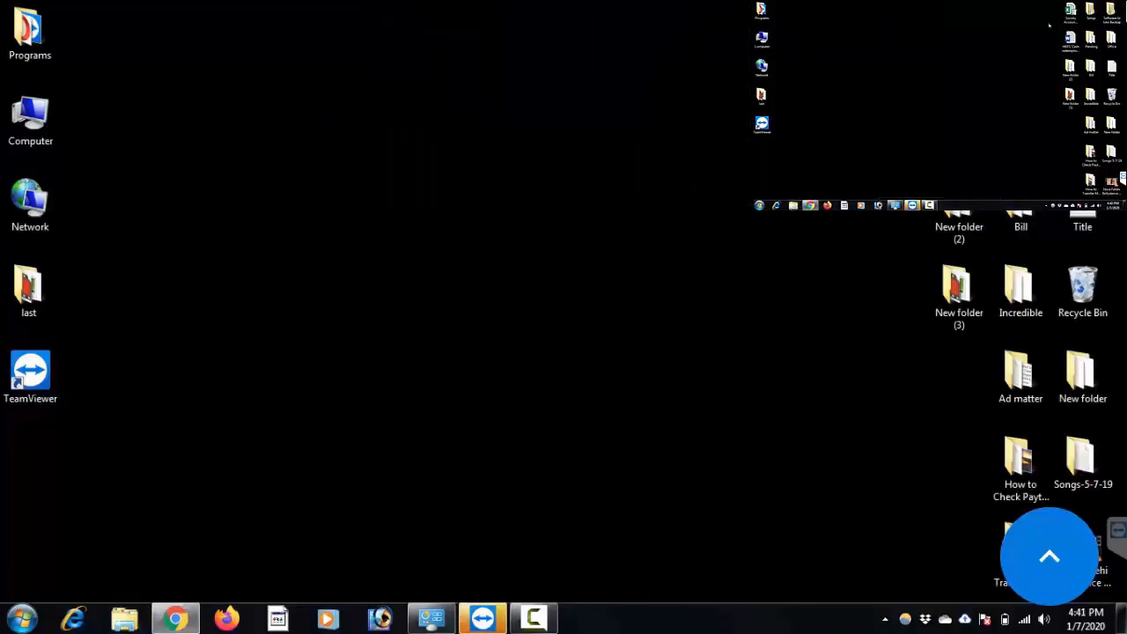
{"action": "mouse_move", "coordinate": [70, 572]}
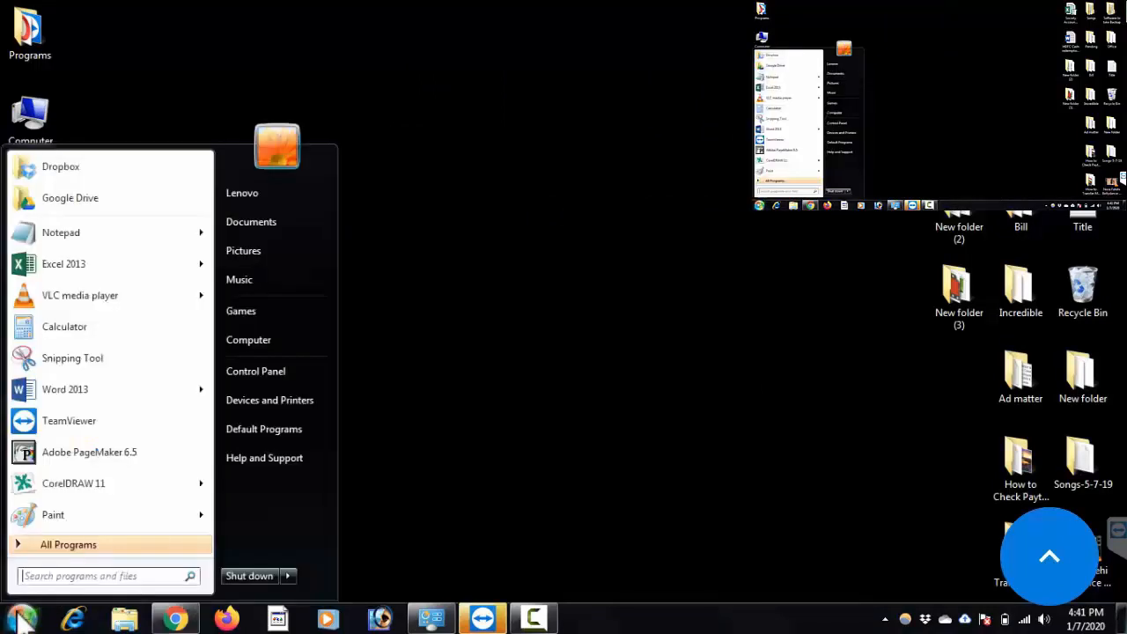
{"action": "mouse_move", "coordinate": [62, 264]}
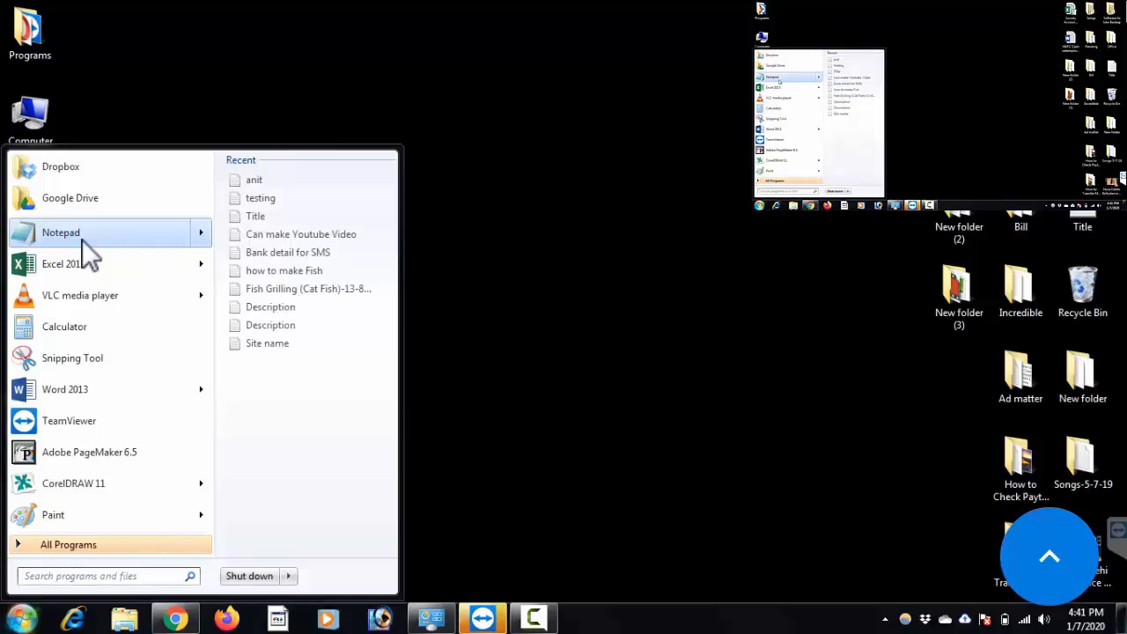
Step: Launch Notepad from the remote Start menu and show TeamViewer's session toolbar
{"action": "left_click", "coordinate": [61, 232]}
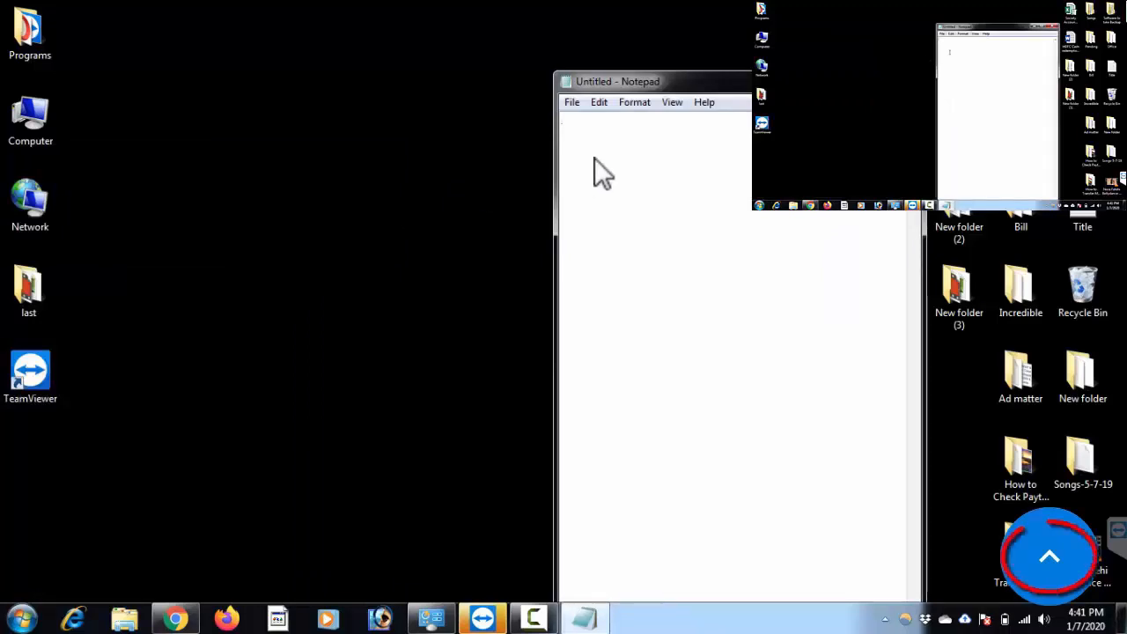
{"action": "left_click", "coordinate": [1049, 556]}
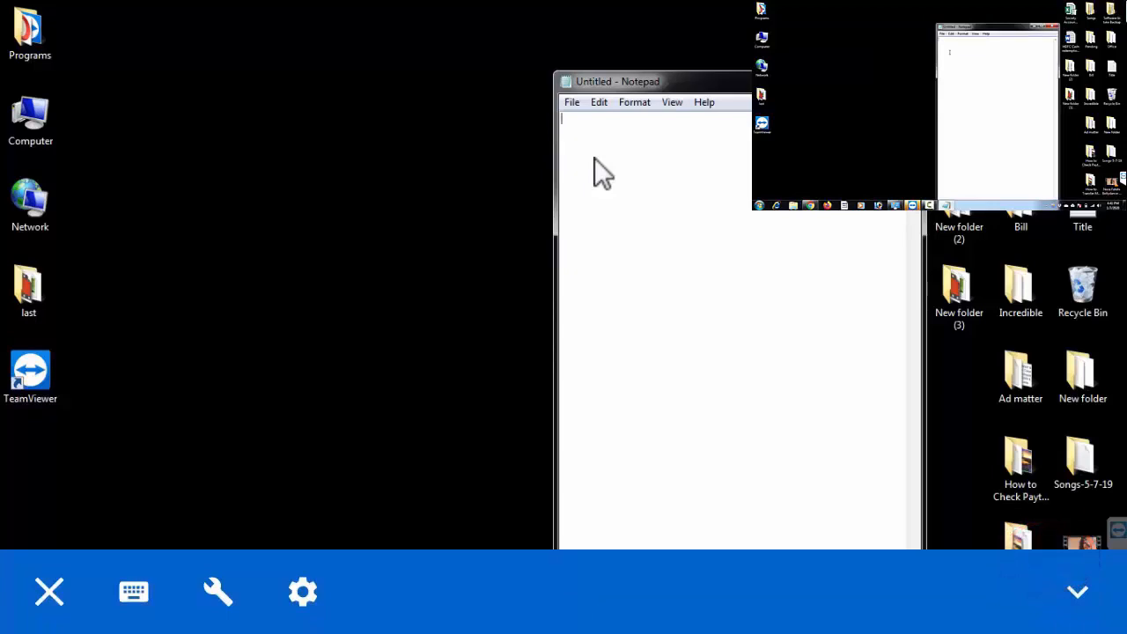
Step: Type 'how are you' into the remote Notepad using the phone keyboard, then hide the toolbar
{"action": "left_click", "coordinate": [133, 591]}
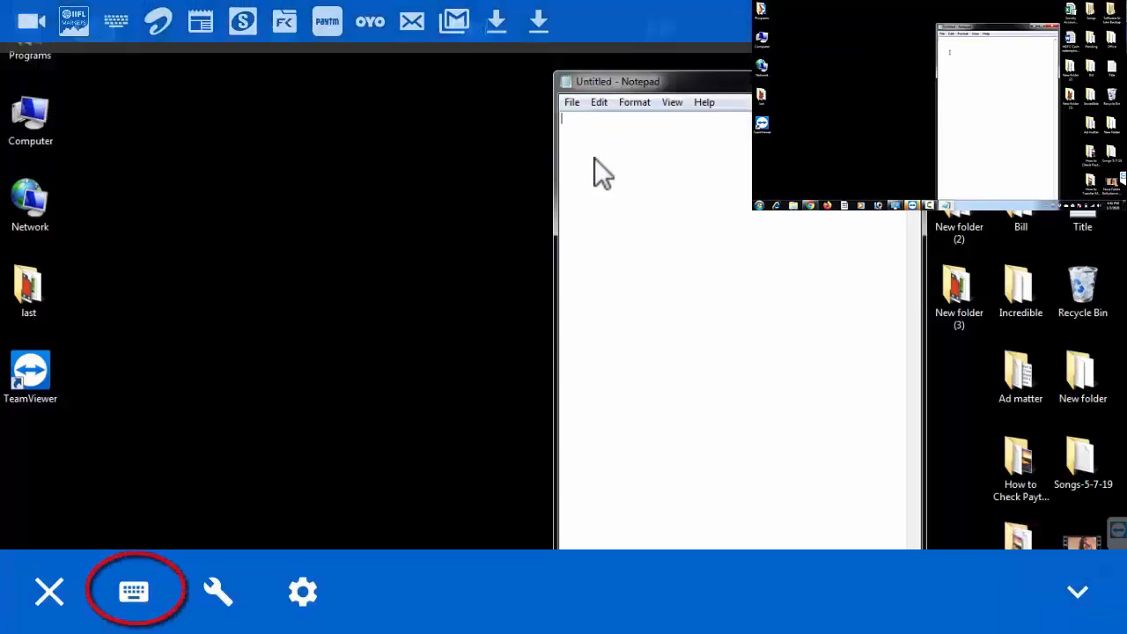
{"action": "left_click", "coordinate": [134, 591]}
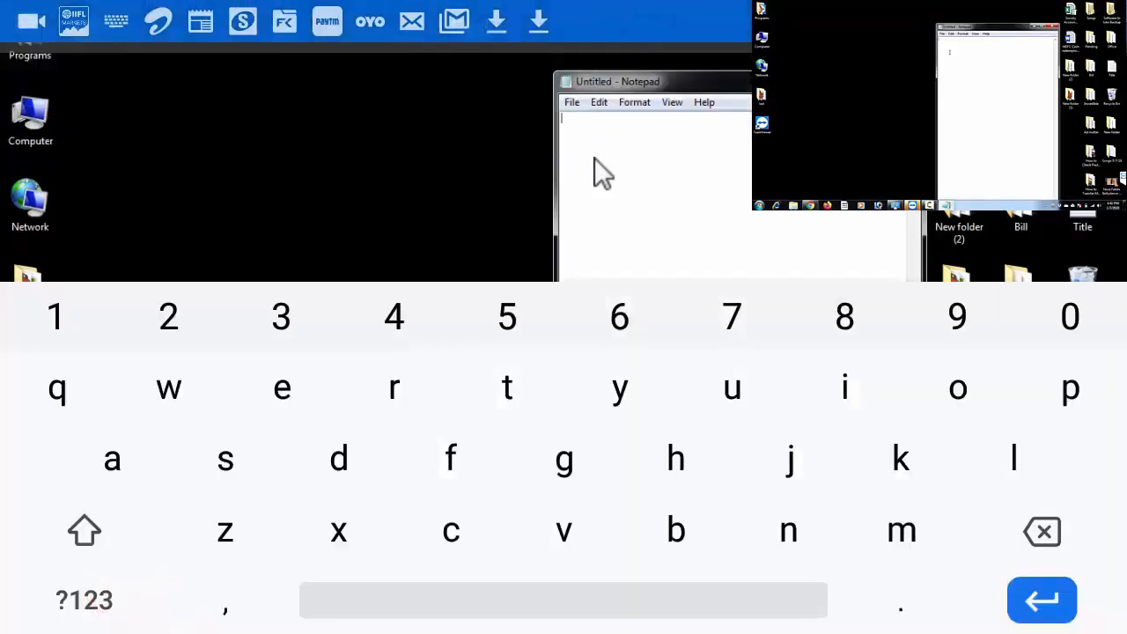
{"action": "type", "text": "how"}
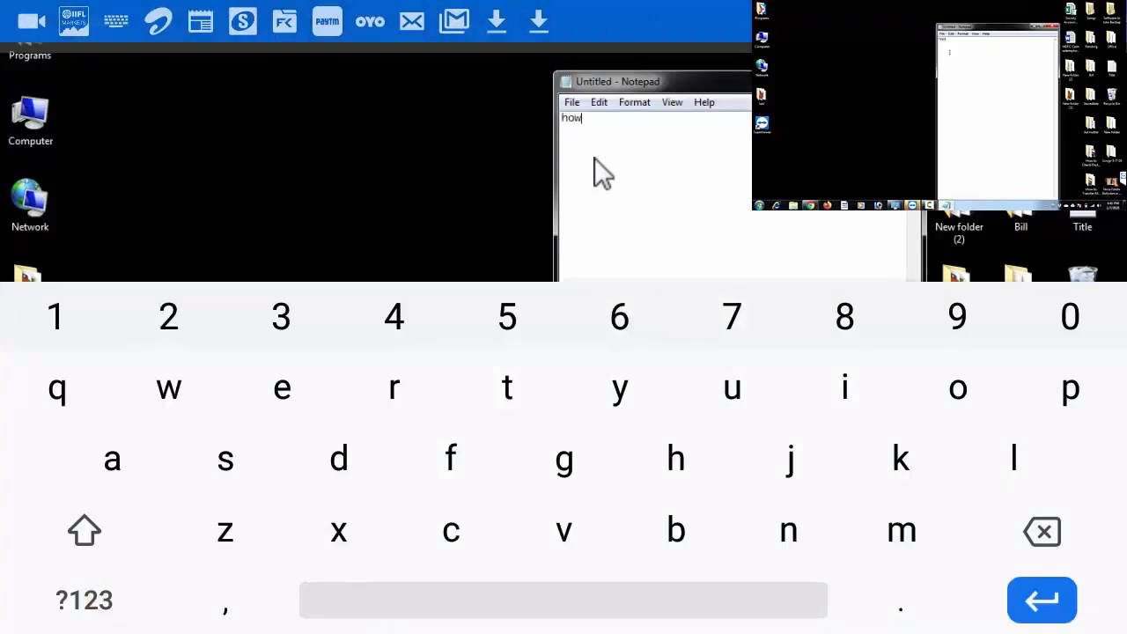
{"action": "type", "text": "are y"}
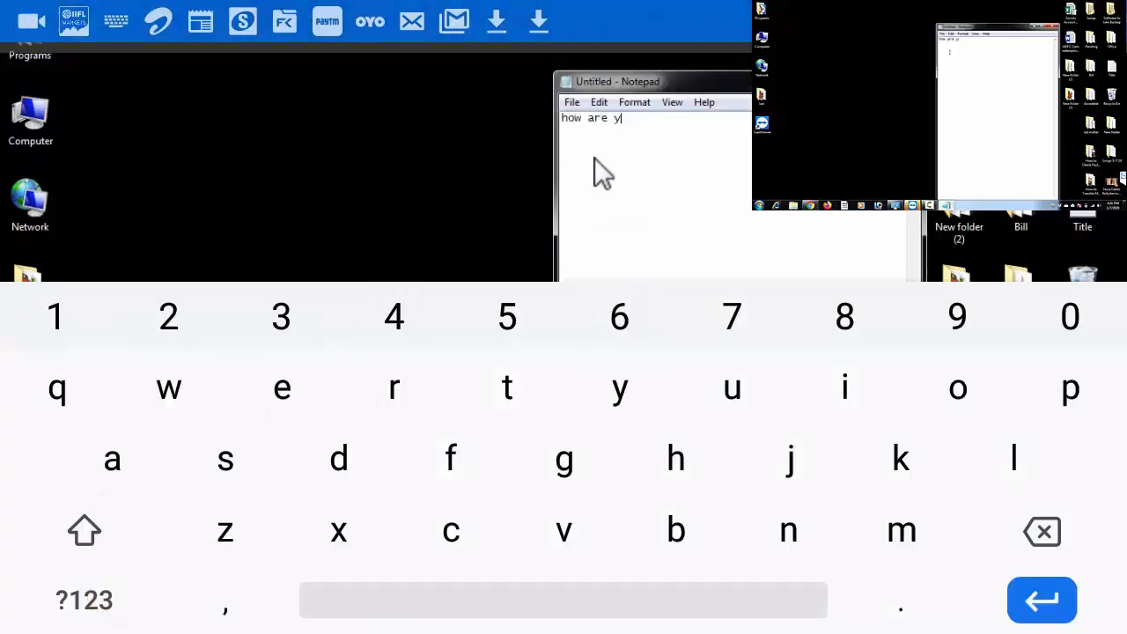
{"action": "type", "text": "ou"}
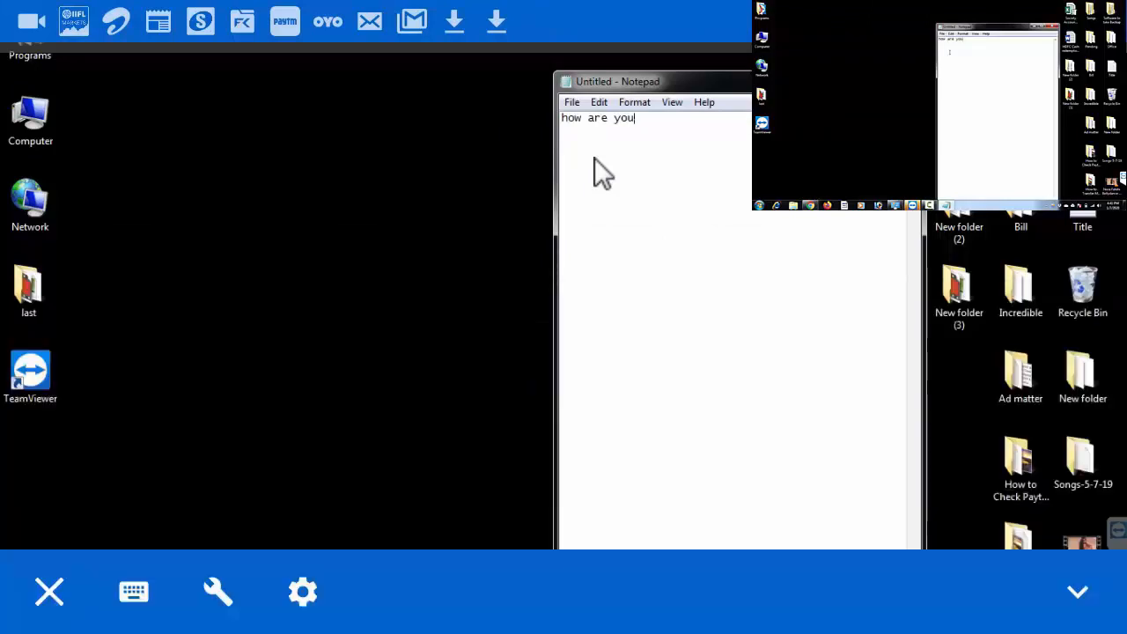
{"action": "left_click", "coordinate": [1078, 591]}
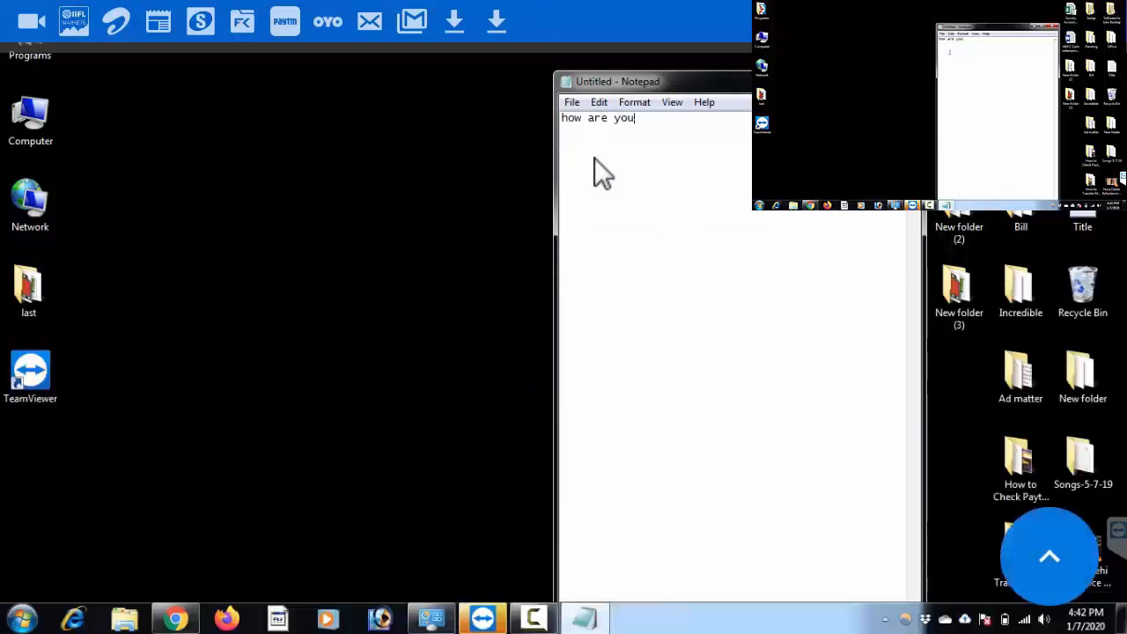
{"action": "mouse_move", "coordinate": [573, 102]}
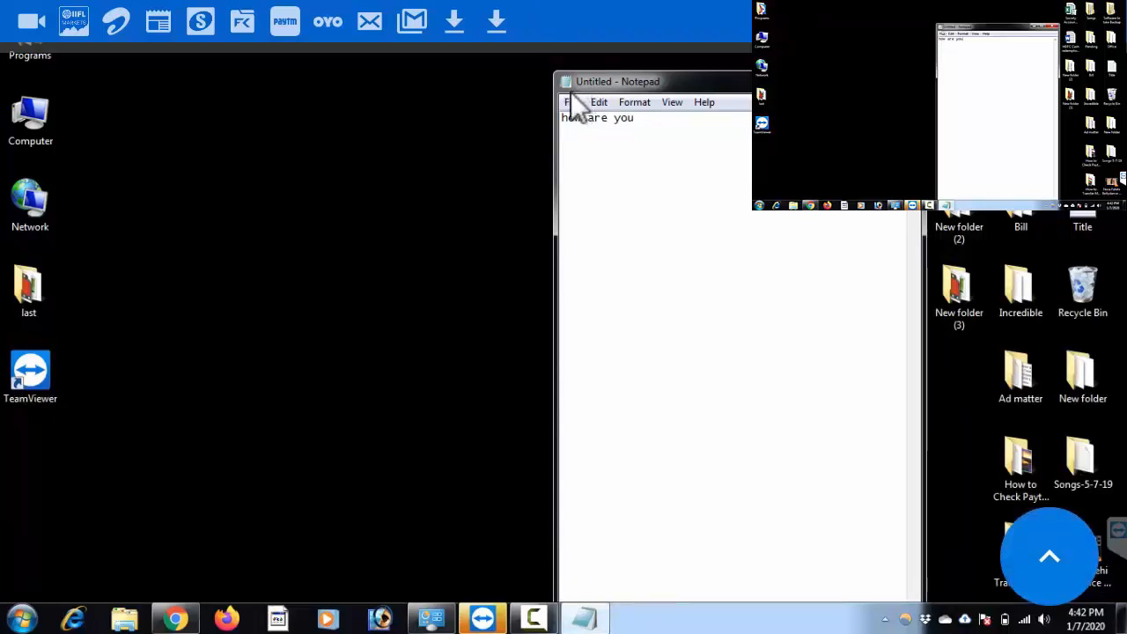
Step: Save the Notepad document to the remote desktop under the file name 'ankit'
{"action": "left_click", "coordinate": [572, 102]}
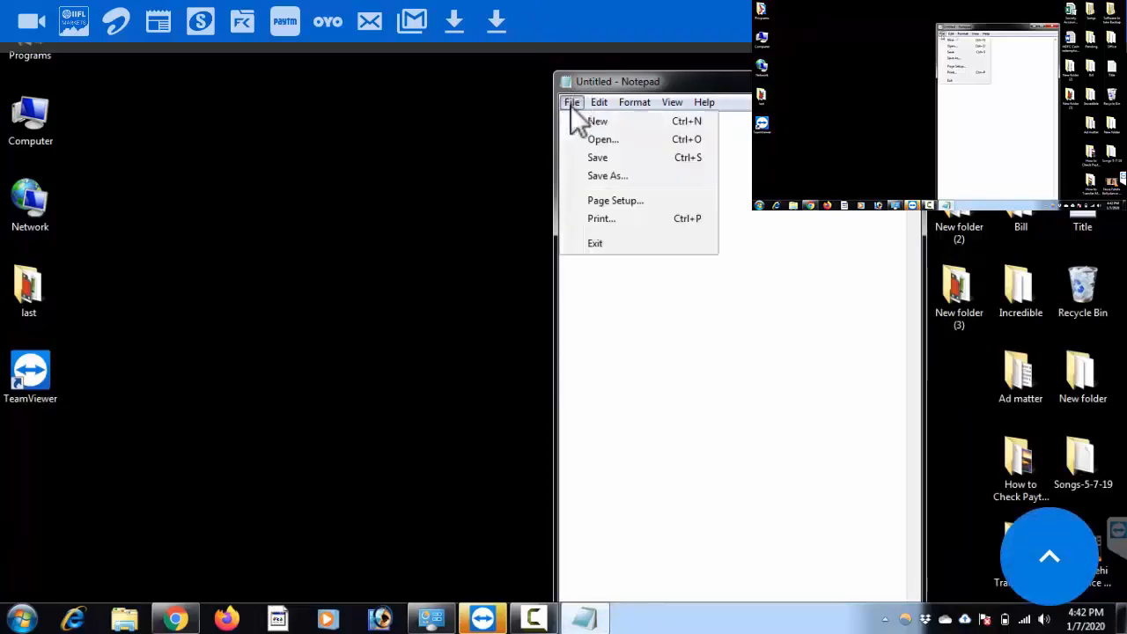
{"action": "type", "text": "how are you"}
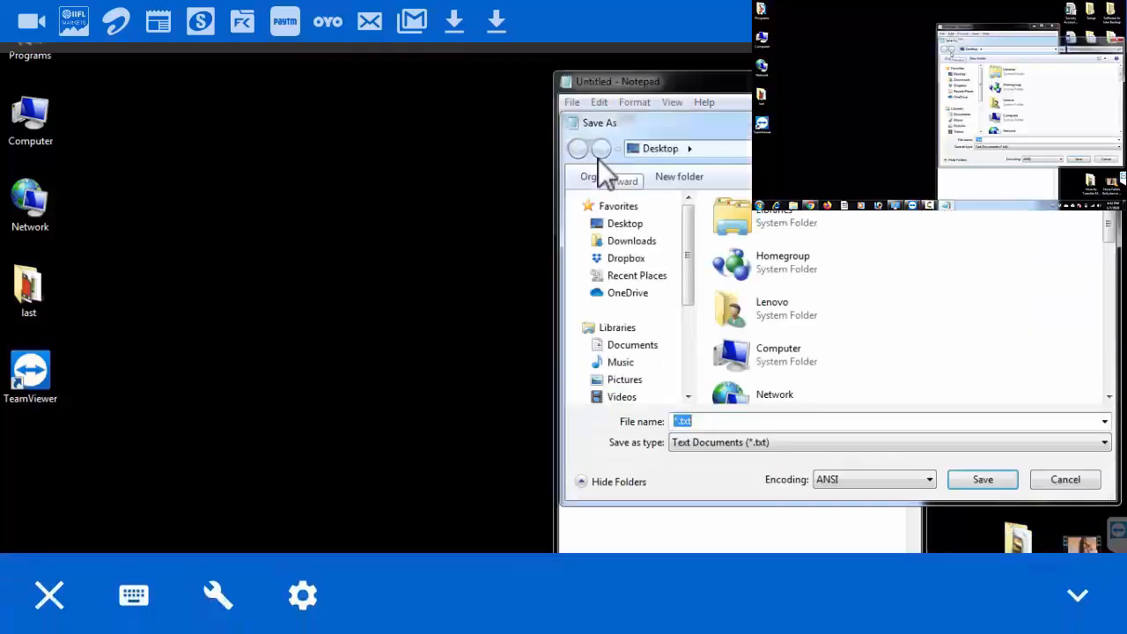
{"action": "left_click", "coordinate": [134, 596]}
{"action": "type", "text": "ankit"}
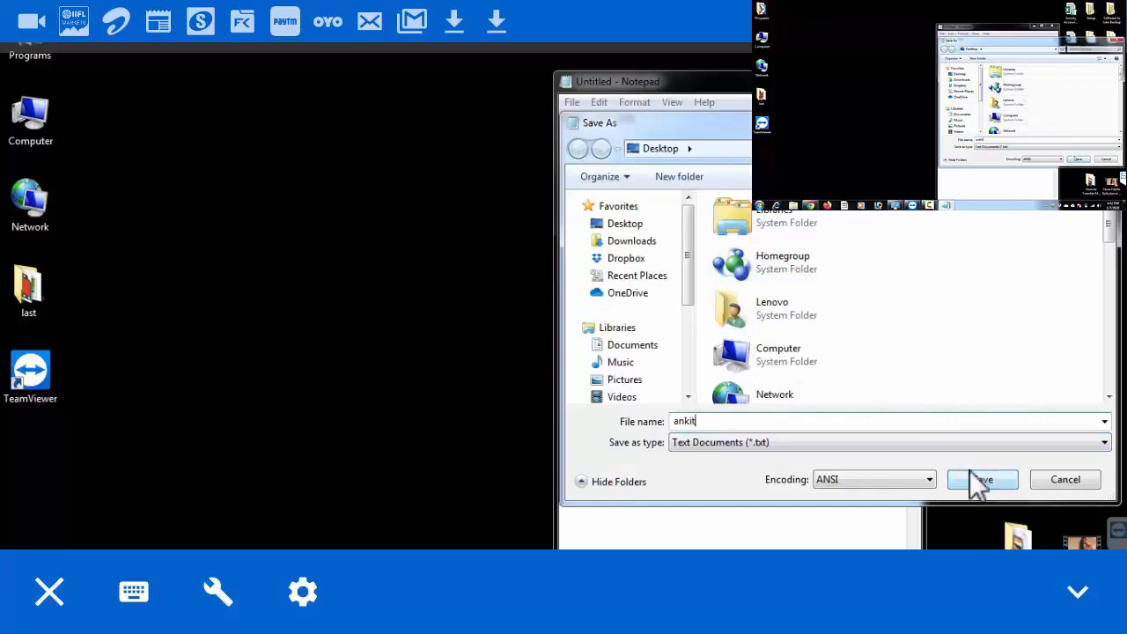
{"action": "left_click", "coordinate": [982, 480]}
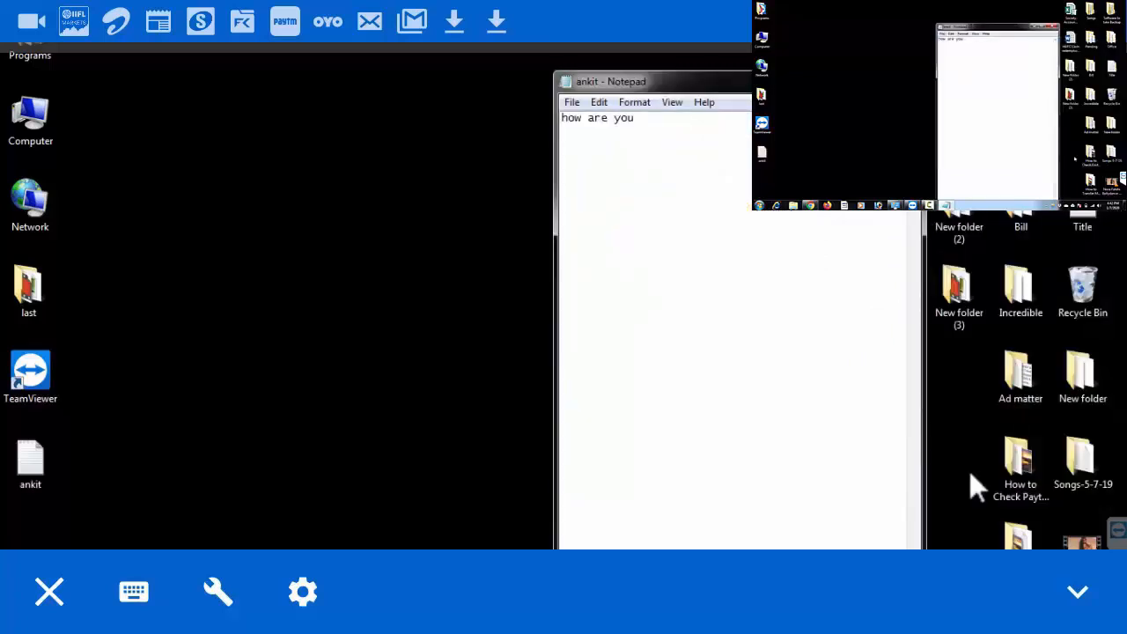